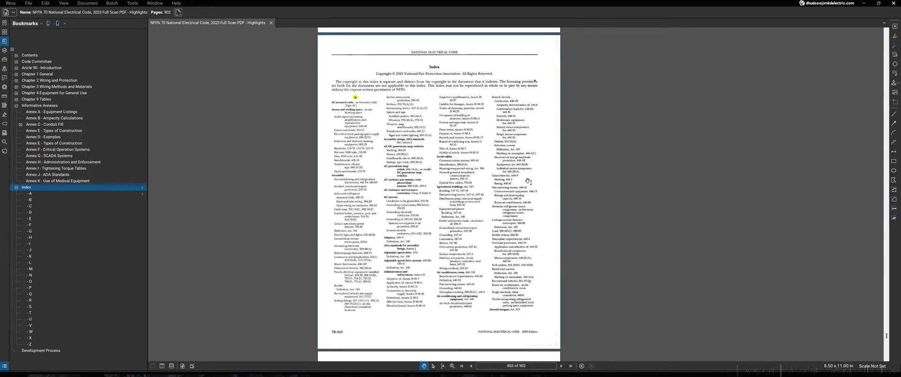
{"action": "mouse_move", "coordinate": [472, 133]}
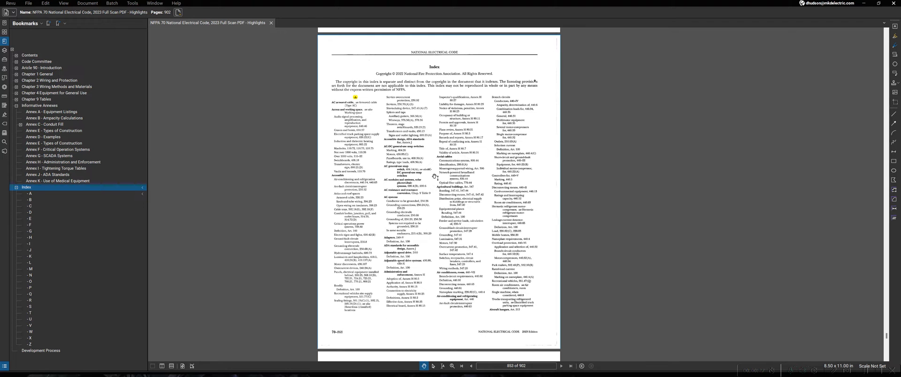
Step: Scroll the index to page 855 and zoom on the B entries to read Bonding
{"action": "scroll", "scroll_direction": "up", "scroll_amount": 3}
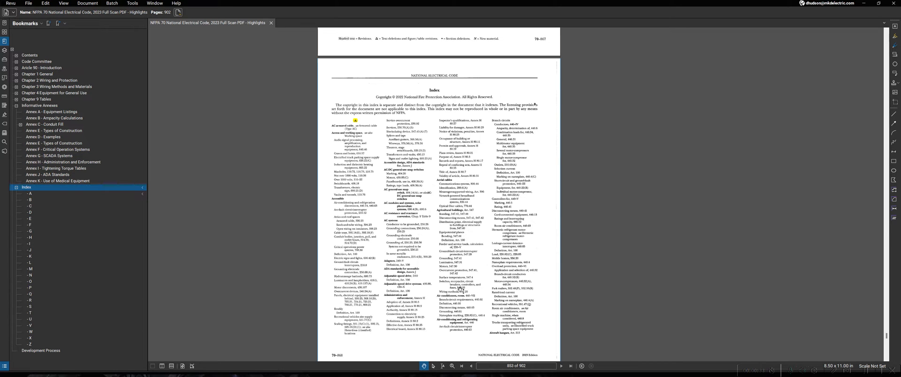
{"action": "scroll", "scroll_direction": "up", "scroll_amount": 3}
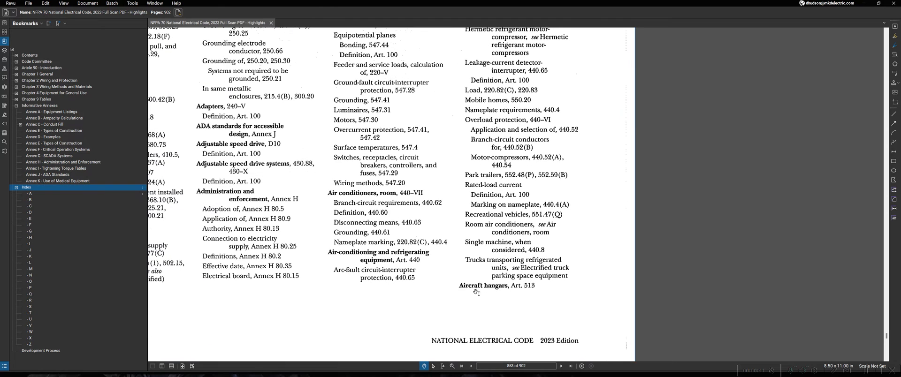
{"action": "mouse_move", "coordinate": [529, 294]}
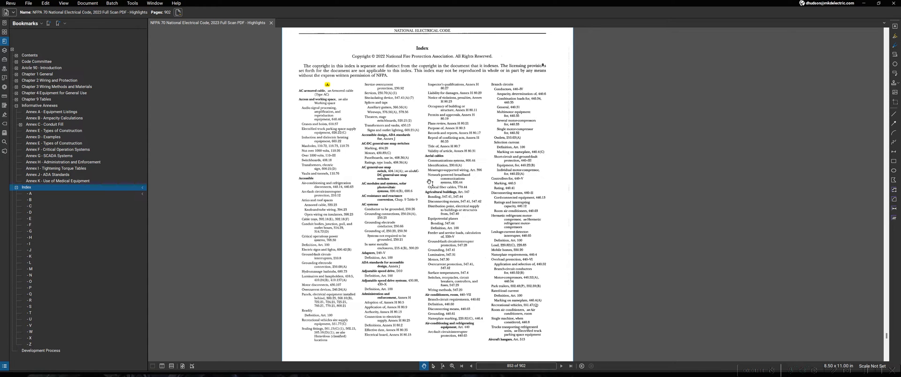
{"action": "scroll", "scroll_direction": "down", "scroll_amount": 3}
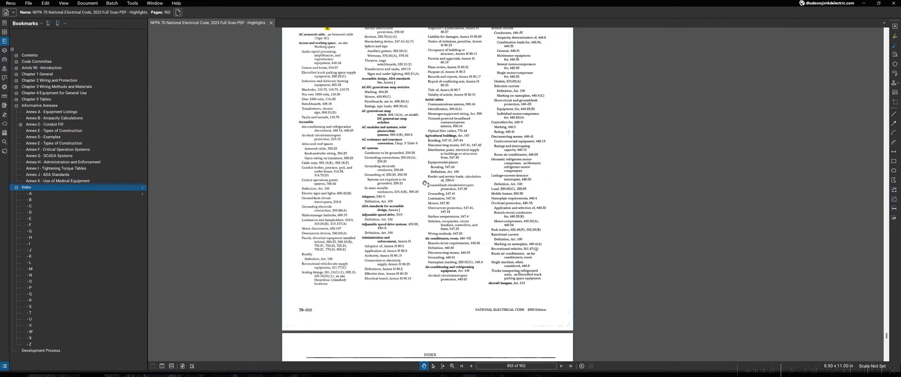
{"action": "scroll", "scroll_direction": "down", "scroll_amount": 3}
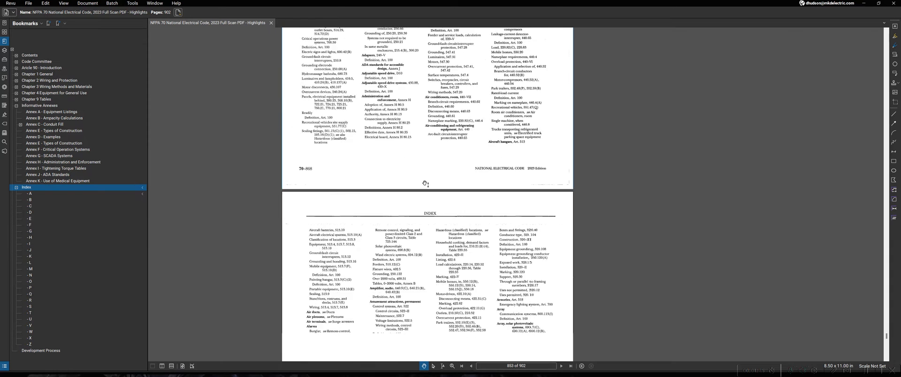
{"action": "scroll", "scroll_direction": "down", "scroll_amount": 3}
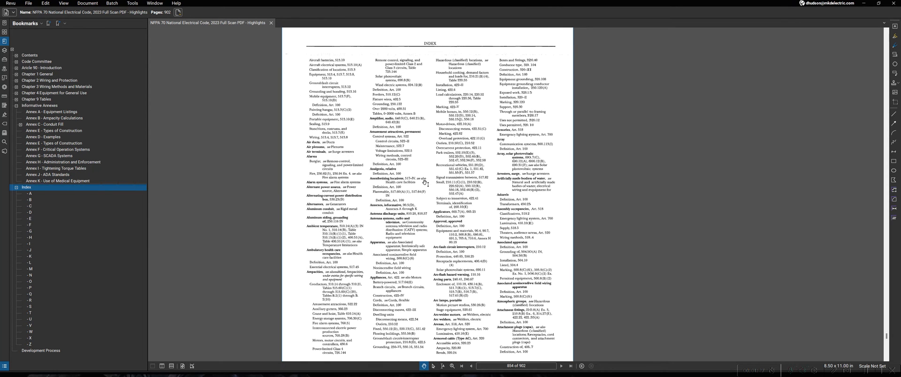
{"action": "scroll", "scroll_direction": "down", "scroll_amount": 3}
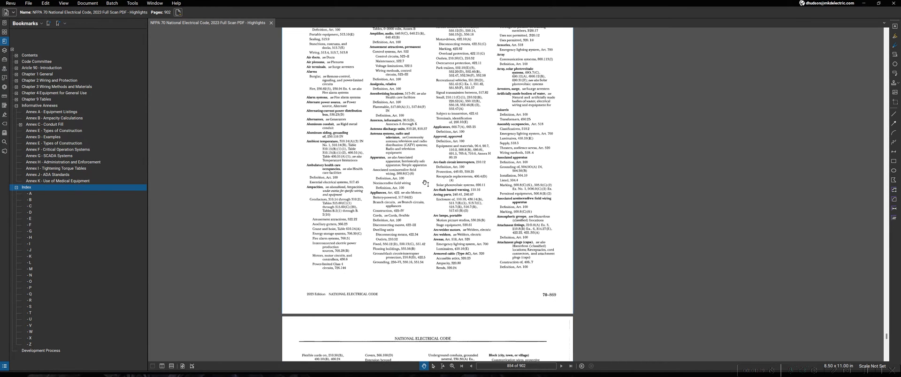
{"action": "scroll", "scroll_direction": "down", "scroll_amount": 3}
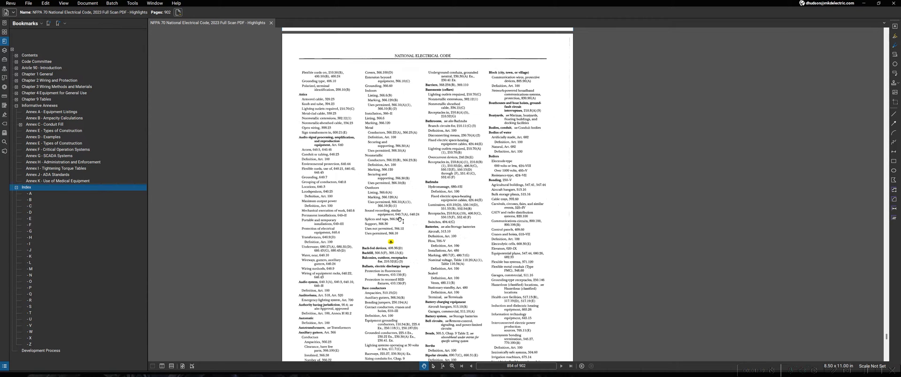
{"action": "mouse_move", "coordinate": [401, 217]}
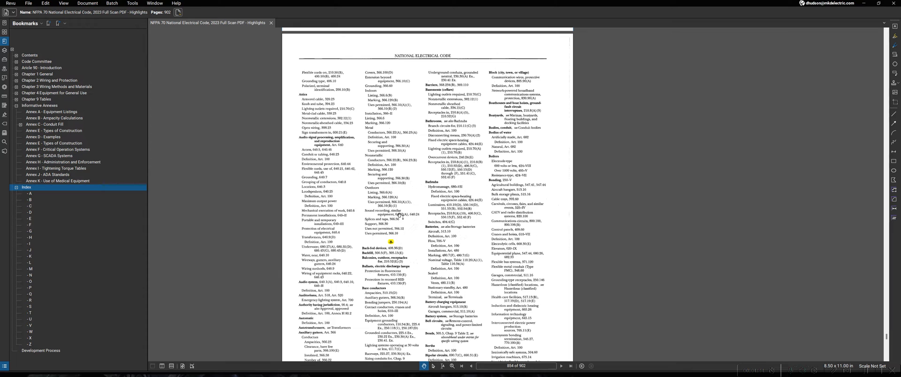
{"action": "left_click", "coordinate": [561, 366]}
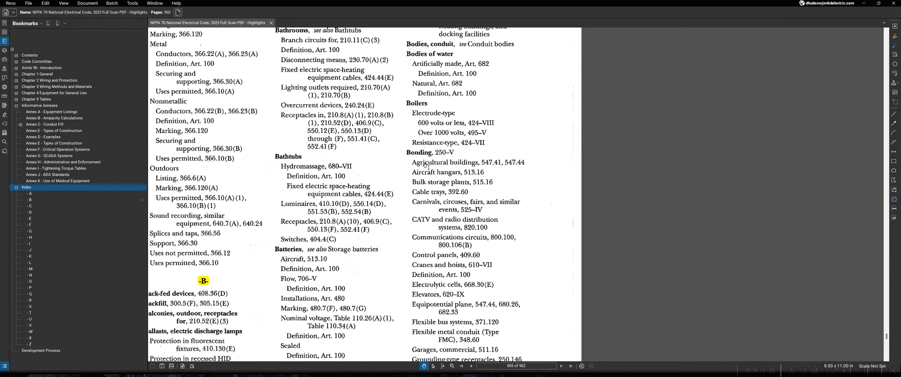
{"action": "scroll", "scroll_direction": "down", "scroll_amount": 3}
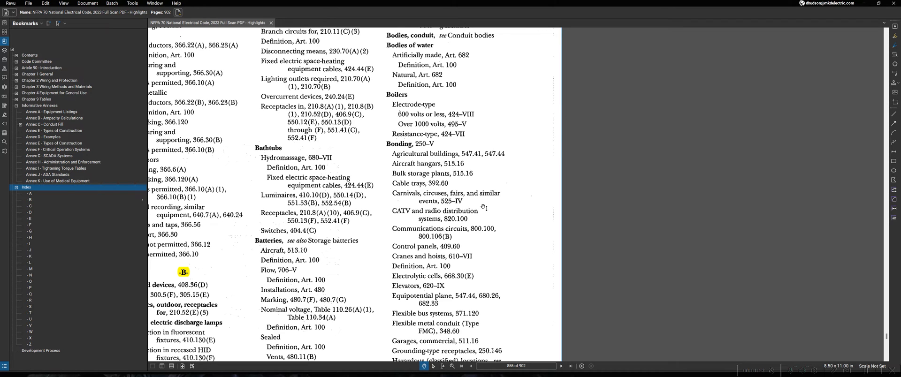
{"action": "scroll", "scroll_direction": "down", "scroll_amount": 3}
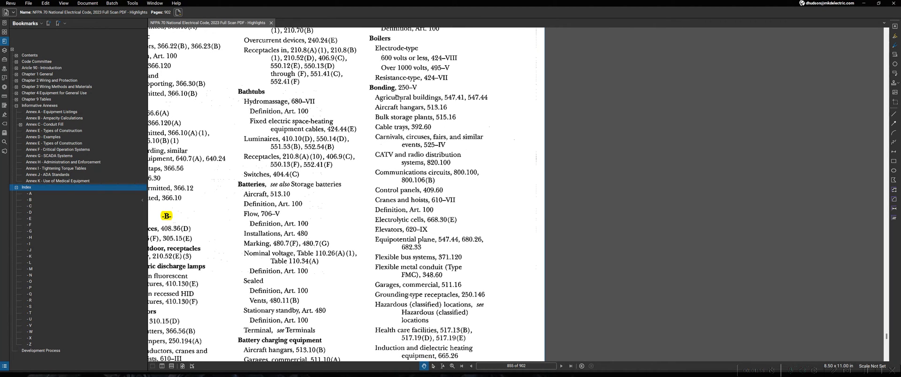
{"action": "mouse_move", "coordinate": [423, 148]}
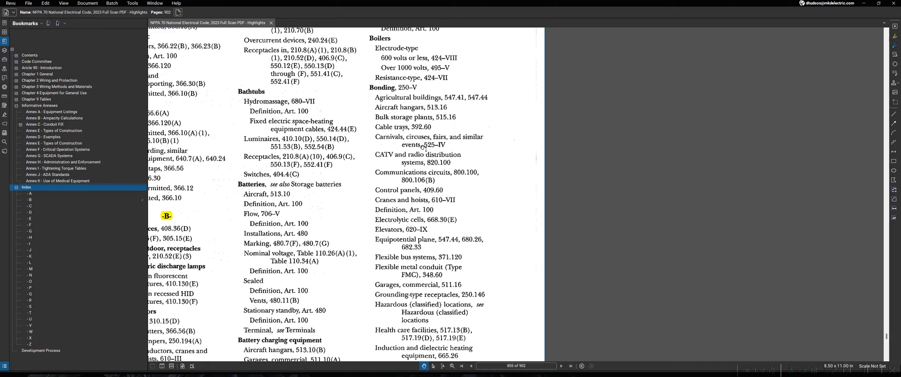
{"action": "scroll", "scroll_direction": "down", "scroll_amount": 3}
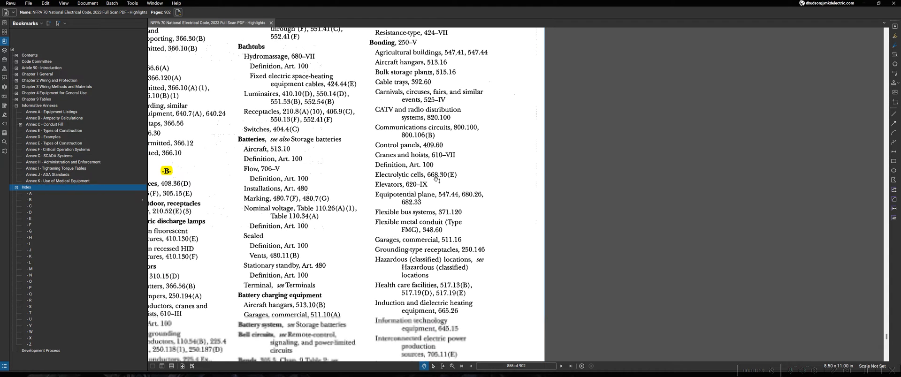
{"action": "scroll", "scroll_direction": "down", "scroll_amount": 3}
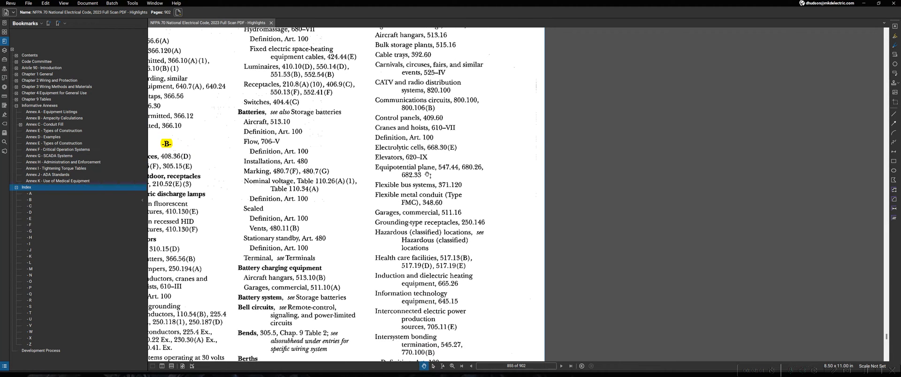
{"action": "mouse_move", "coordinate": [438, 238]}
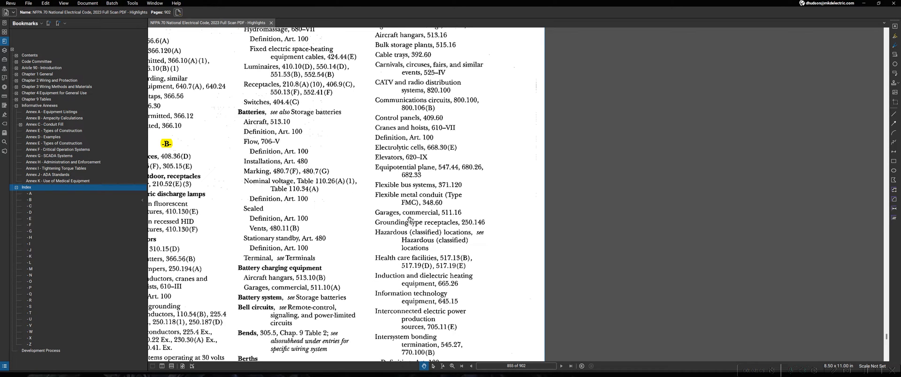
{"action": "scroll", "scroll_direction": "up", "scroll_amount": 3}
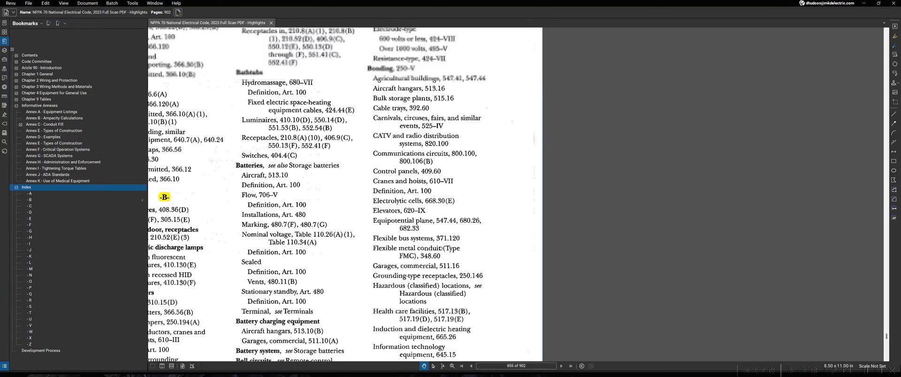
{"action": "scroll", "scroll_direction": "up", "scroll_amount": 3}
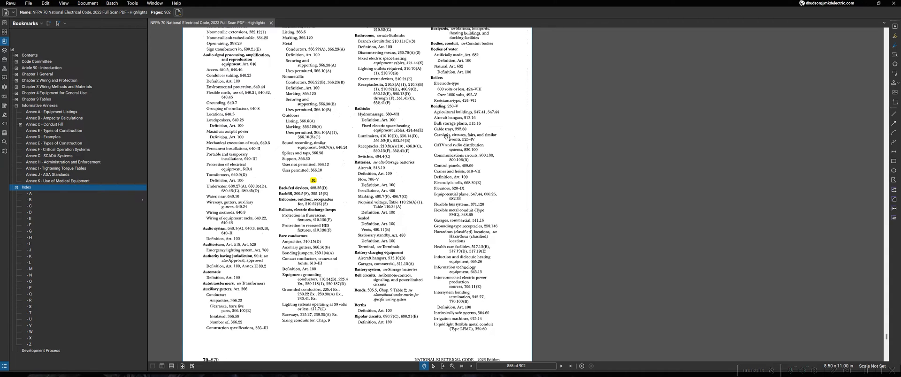
{"action": "mouse_move", "coordinate": [465, 162]}
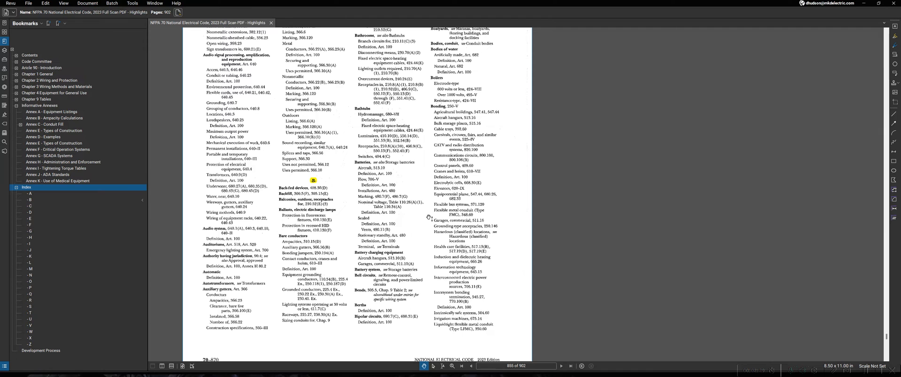
Step: Scroll to index page 864 and bring the Deicing installations entry into view
{"action": "scroll", "scroll_direction": "down", "scroll_amount": 3}
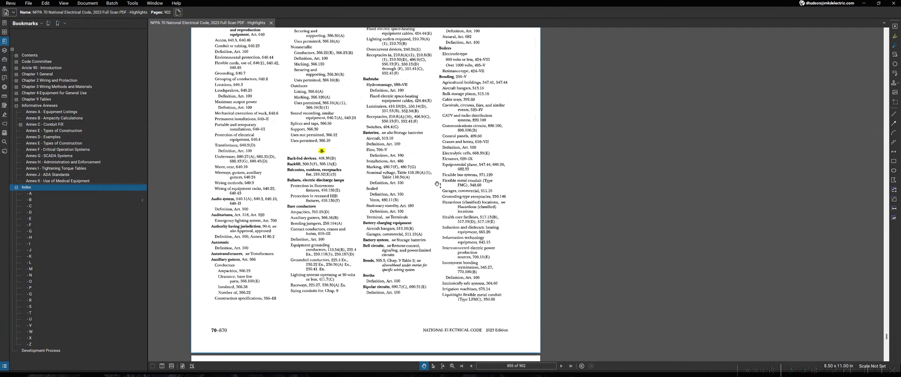
{"action": "scroll", "scroll_direction": "up", "scroll_amount": 3}
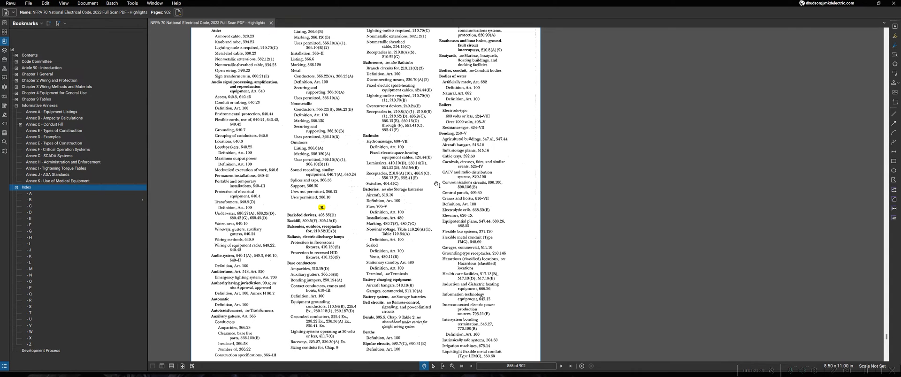
{"action": "scroll", "scroll_direction": "down", "scroll_amount": 3}
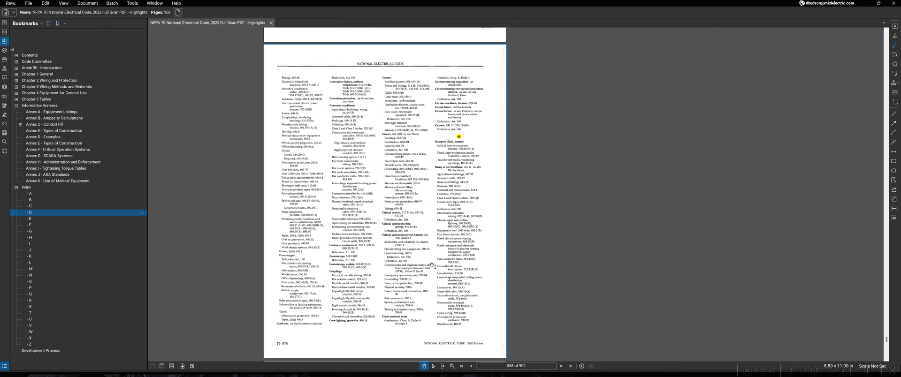
{"action": "scroll", "scroll_direction": "down", "scroll_amount": 3}
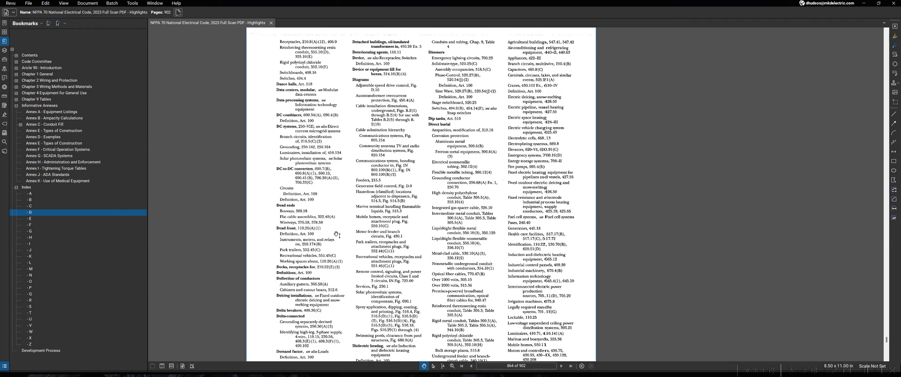
{"action": "scroll", "scroll_direction": "down", "scroll_amount": 3}
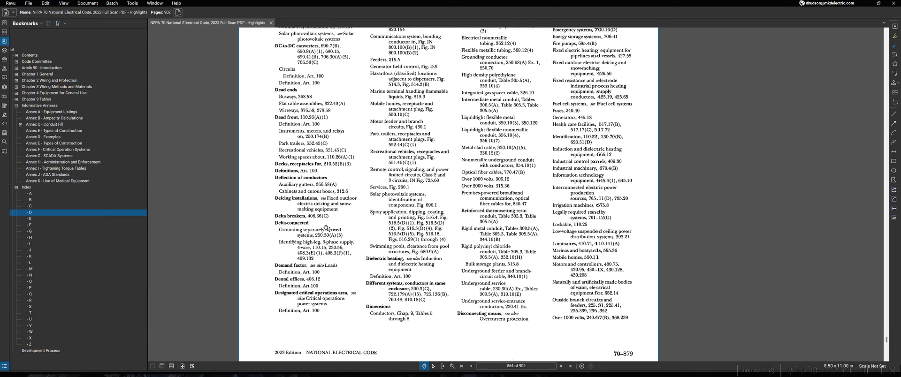
{"action": "scroll", "scroll_direction": "up", "scroll_amount": 3}
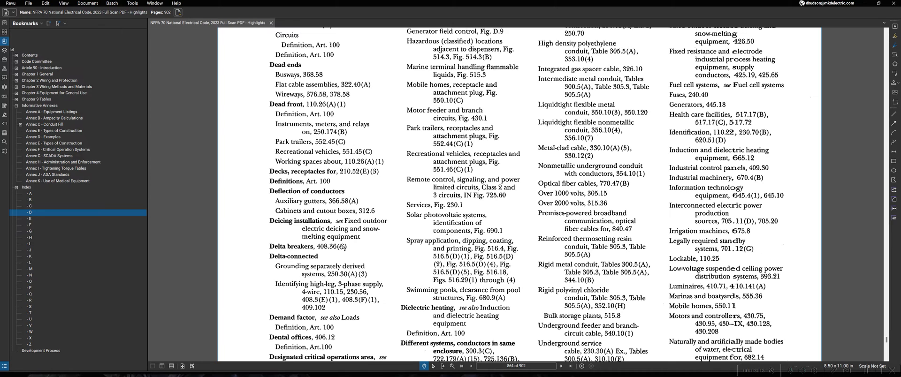
{"action": "mouse_move", "coordinate": [361, 252]}
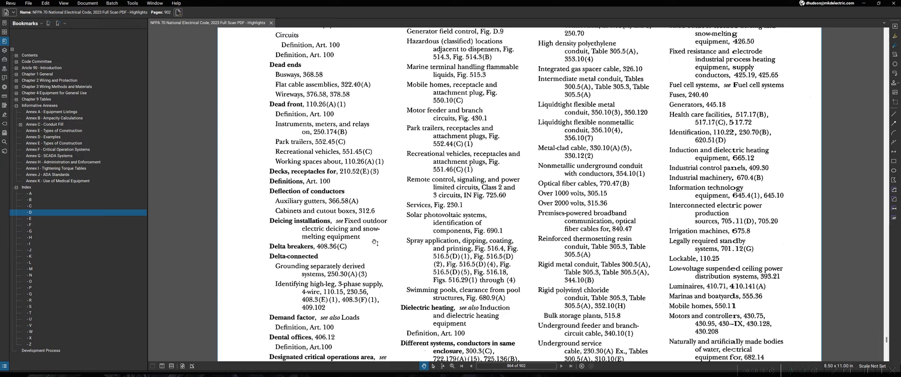
{"action": "mouse_move", "coordinate": [316, 237]}
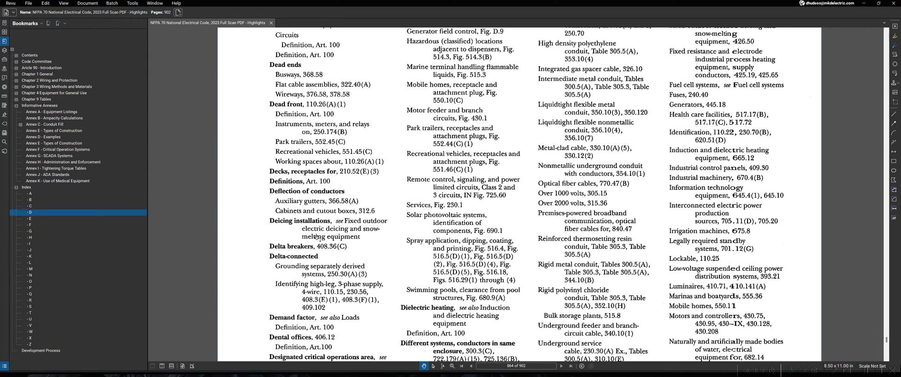
{"action": "mouse_move", "coordinate": [269, 229]}
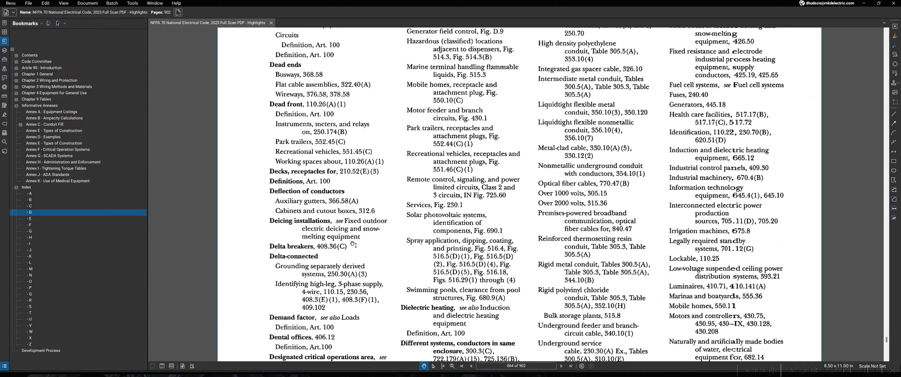
Step: Jump to the F index page and locate Fixed outdoor electric deicing and snow-melting equipment, Art. 426
{"action": "left_click", "coordinate": [29, 219]}
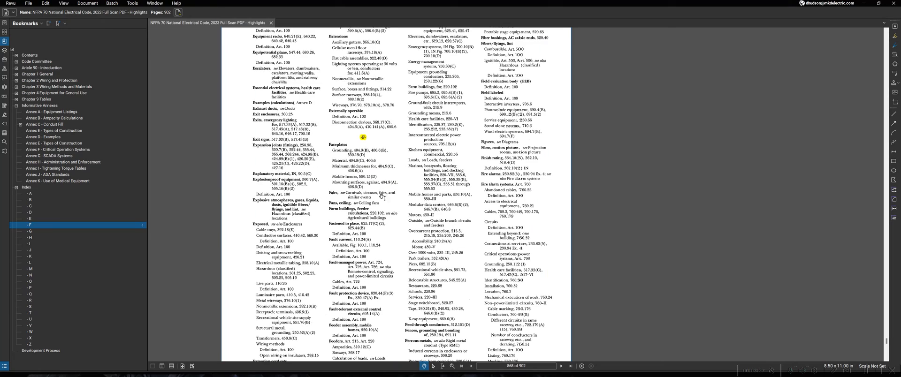
{"action": "scroll", "scroll_direction": "down", "scroll_amount": 3}
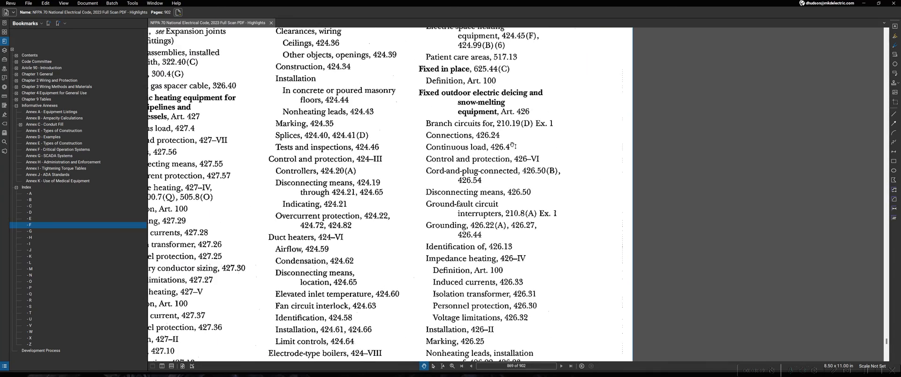
{"action": "scroll", "scroll_direction": "up", "scroll_amount": 3}
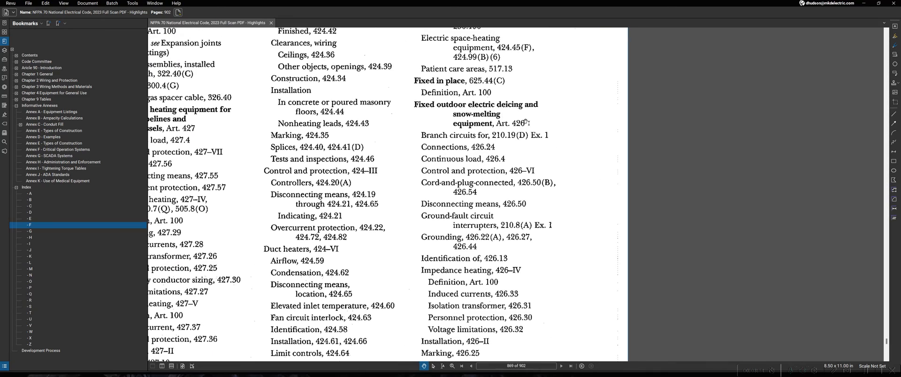
{"action": "mouse_move", "coordinate": [519, 134]}
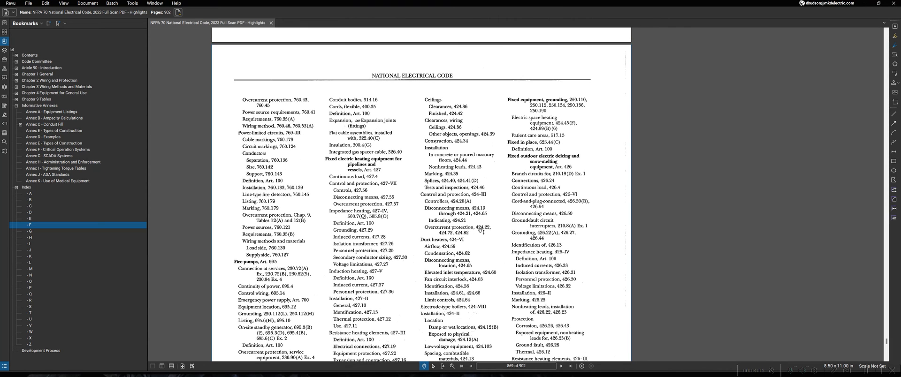
{"action": "mouse_move", "coordinate": [91, 121]}
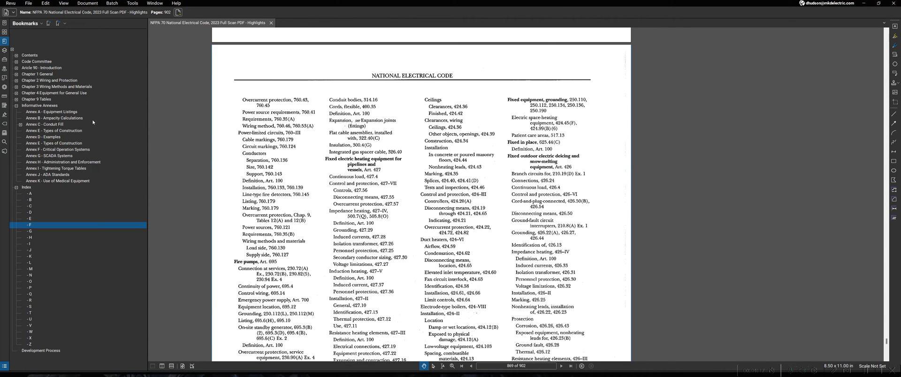
{"action": "scroll", "scroll_direction": "up", "scroll_amount": 3}
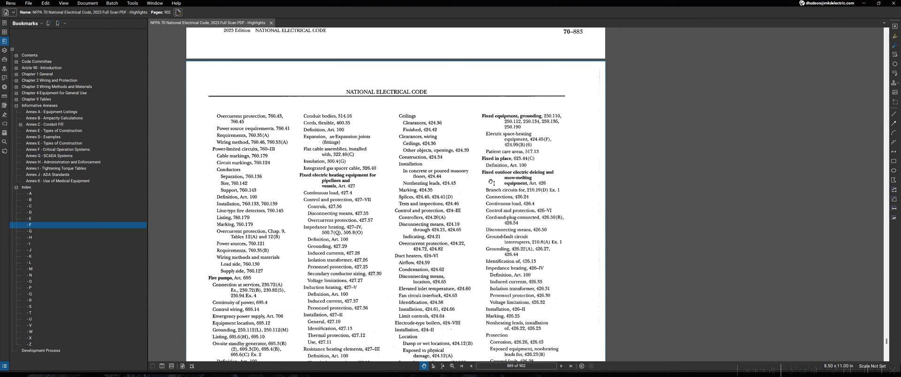
{"action": "mouse_move", "coordinate": [538, 205]}
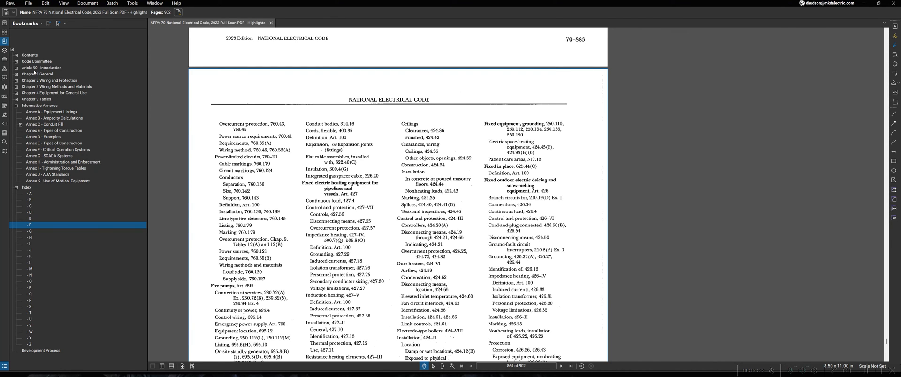
Step: Show the Chapter 4 contents with Article 426 at 70-337, then return to the index start
{"action": "left_click", "coordinate": [29, 56]}
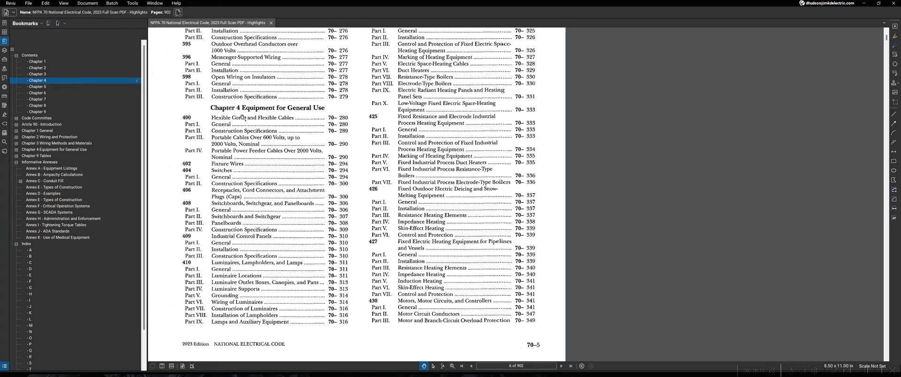
{"action": "scroll", "scroll_direction": "up", "scroll_amount": 3}
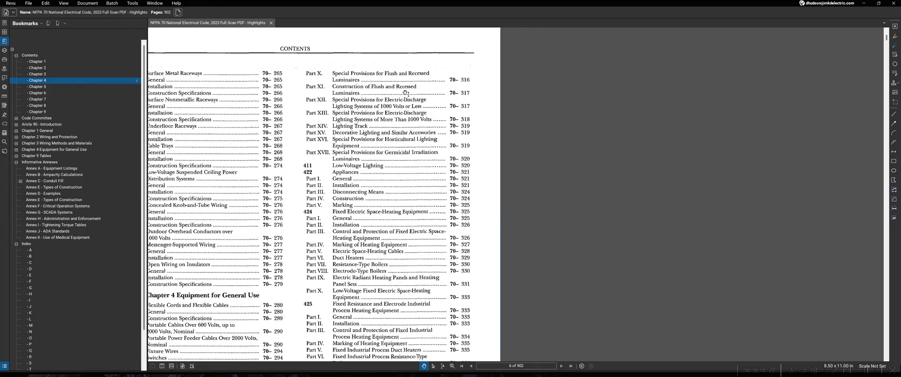
{"action": "scroll", "scroll_direction": "down", "scroll_amount": 3}
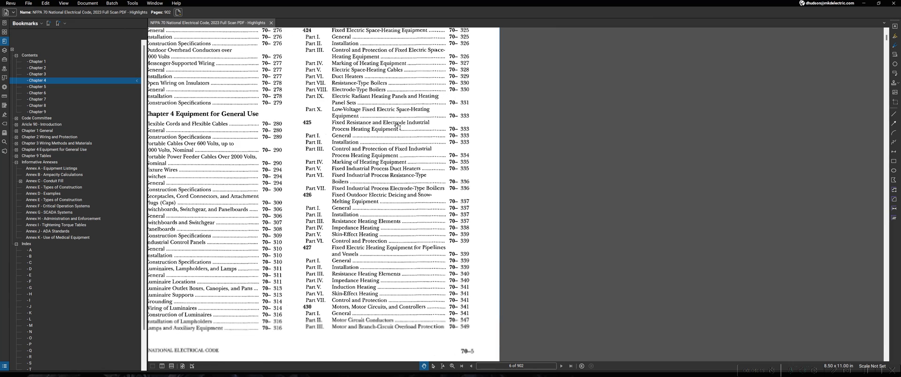
{"action": "mouse_move", "coordinate": [387, 200]}
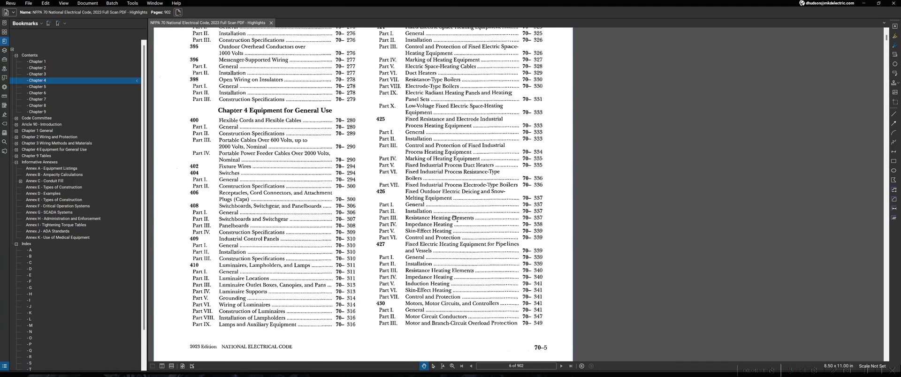
{"action": "left_click", "coordinate": [27, 243]}
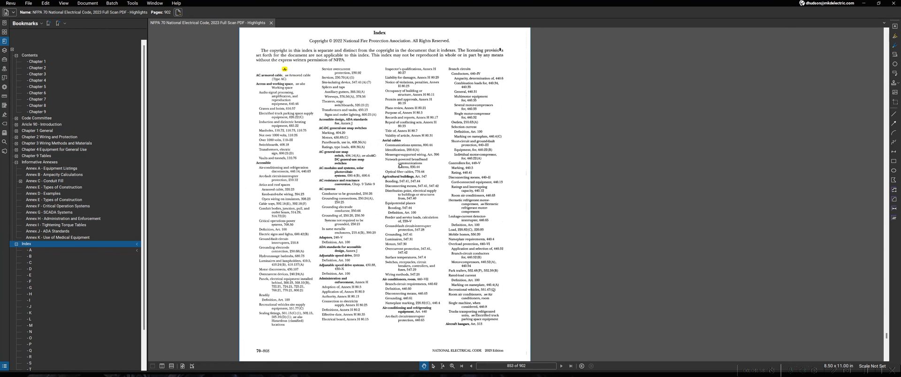
Step: Scroll the first index page down to its last A entries and footer
{"action": "scroll", "scroll_direction": "up", "scroll_amount": 3}
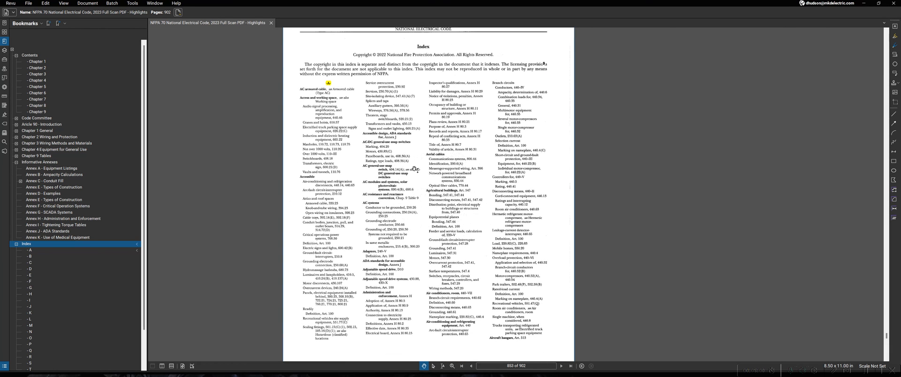
{"action": "scroll", "scroll_direction": "down", "scroll_amount": 3}
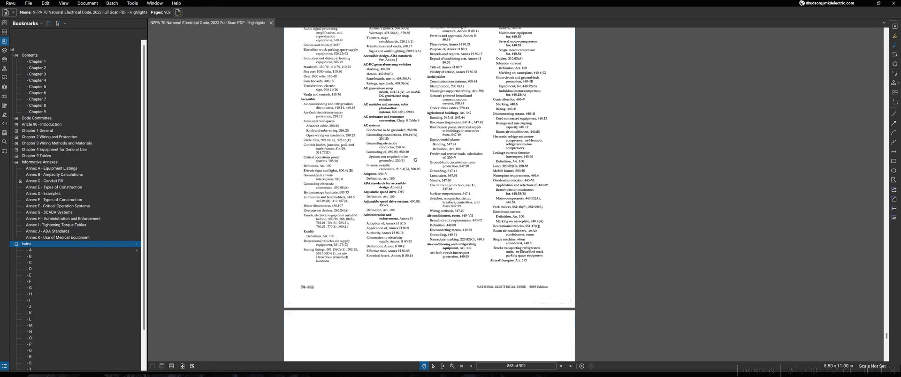